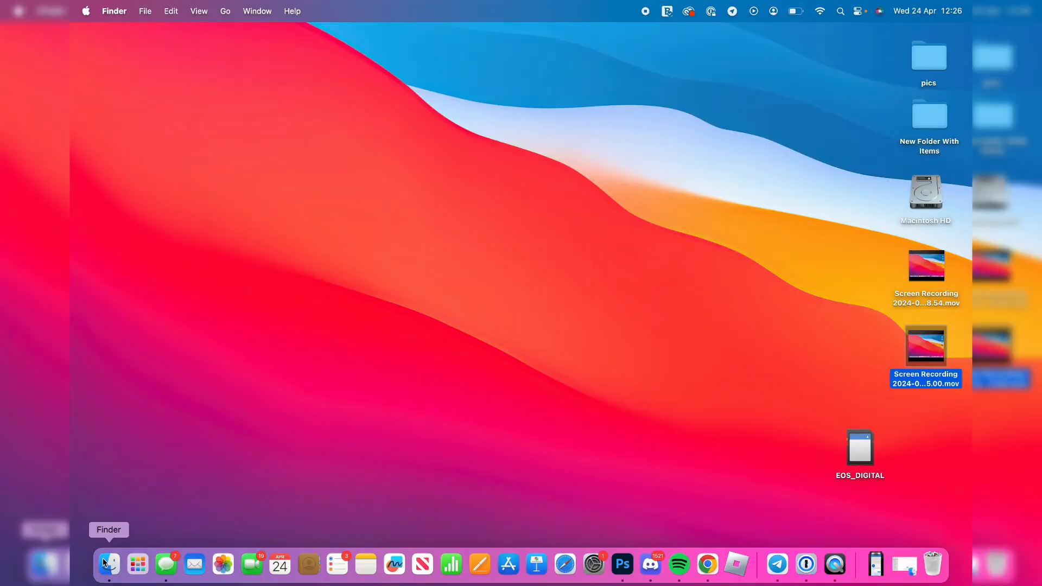
# - Show the EOS_DIGITAL card's contents, the DCIM and MISC folders, in a Finder window
pyautogui.click(108, 563)
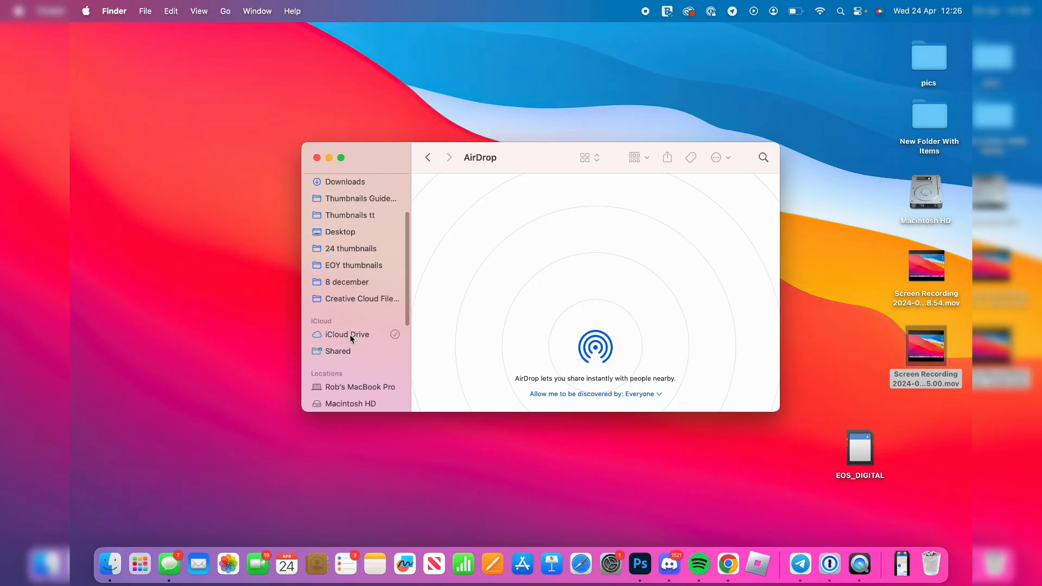
pyautogui.scroll(-3)
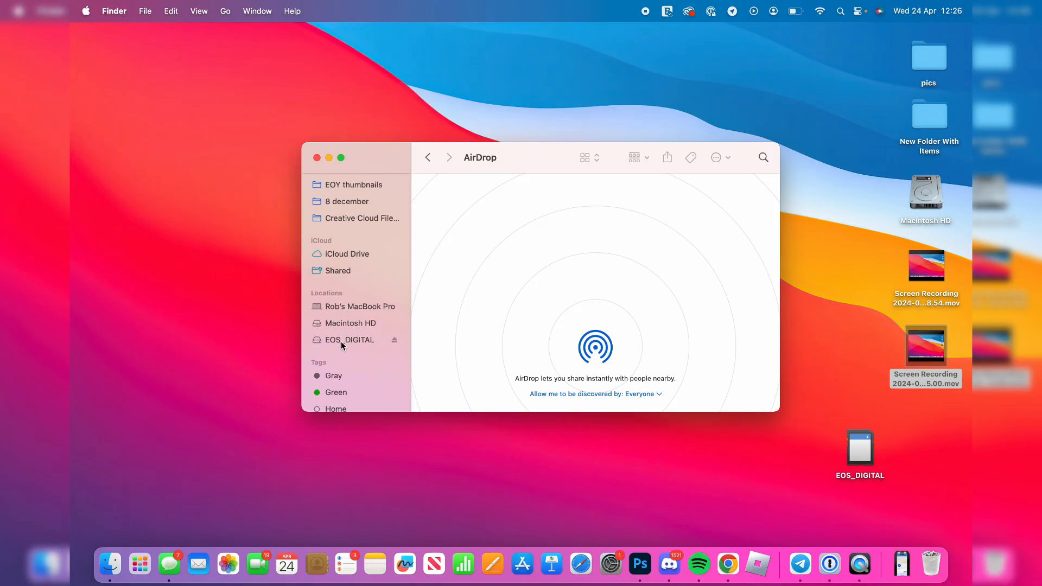
pyautogui.click(349, 340)
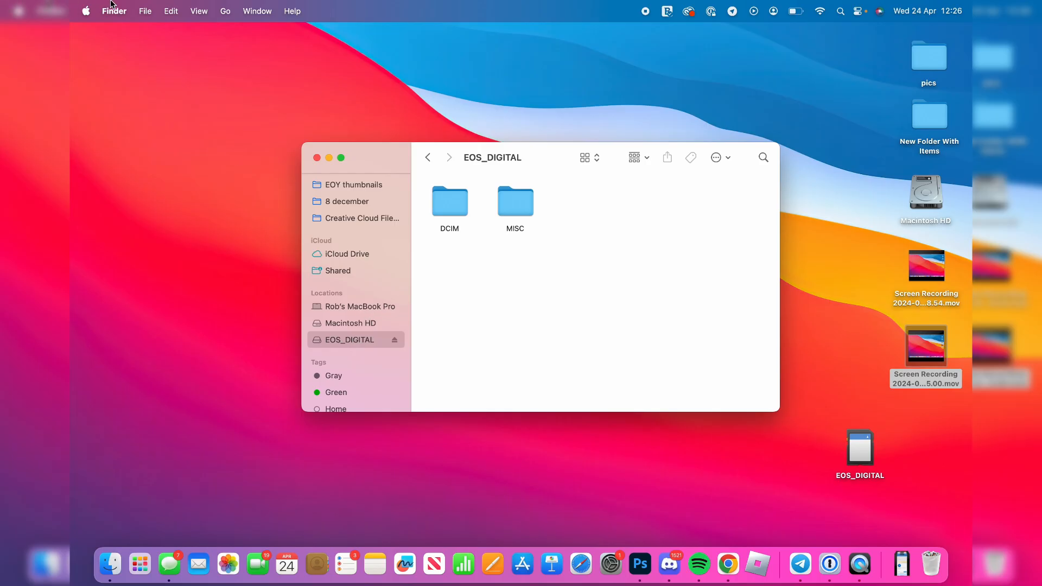
# - Look at the Finder settings briefly and close them again
pyautogui.click(85, 11)
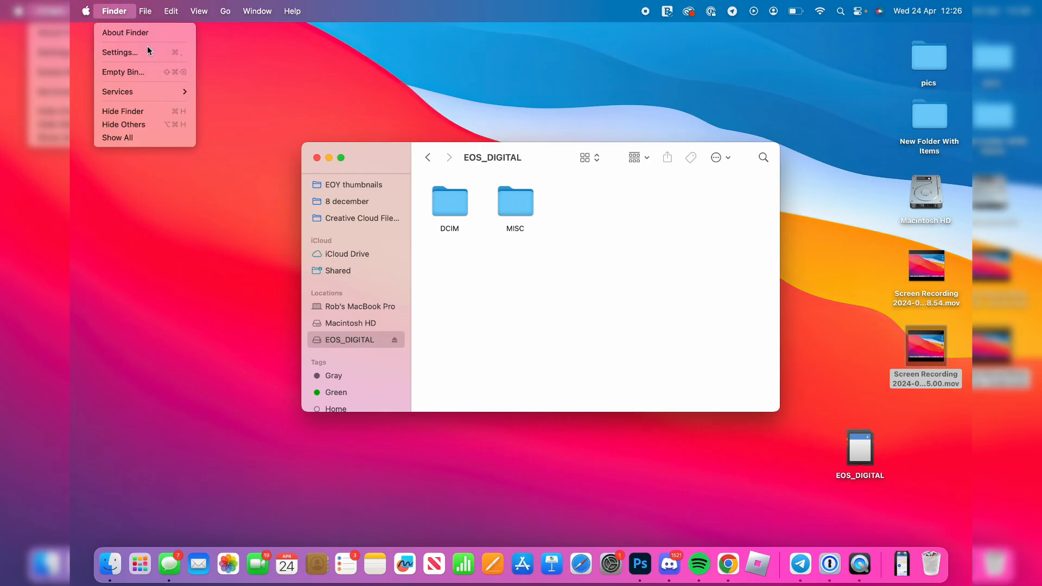
pyautogui.click(119, 52)
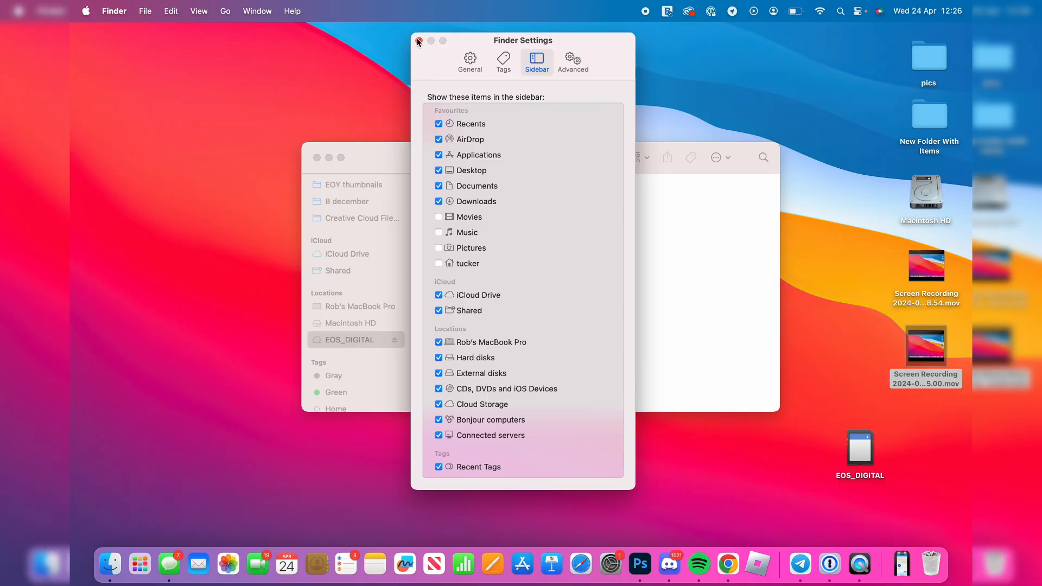
pyautogui.click(418, 39)
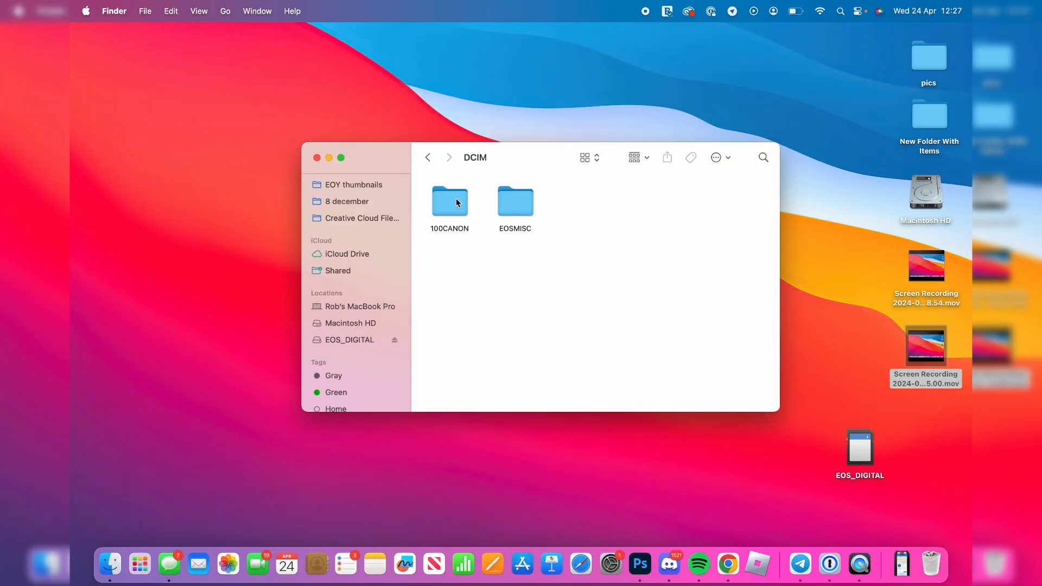
pyautogui.moveTo(473, 211)
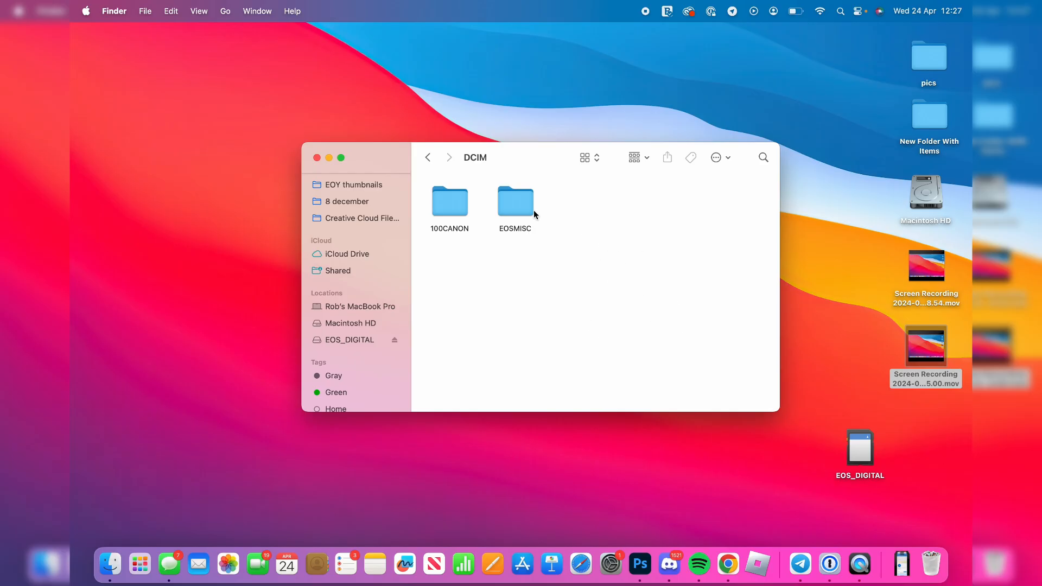
# - Go into 100CANON and copy its three JPG photos and one MOV video
pyautogui.click(449, 202)
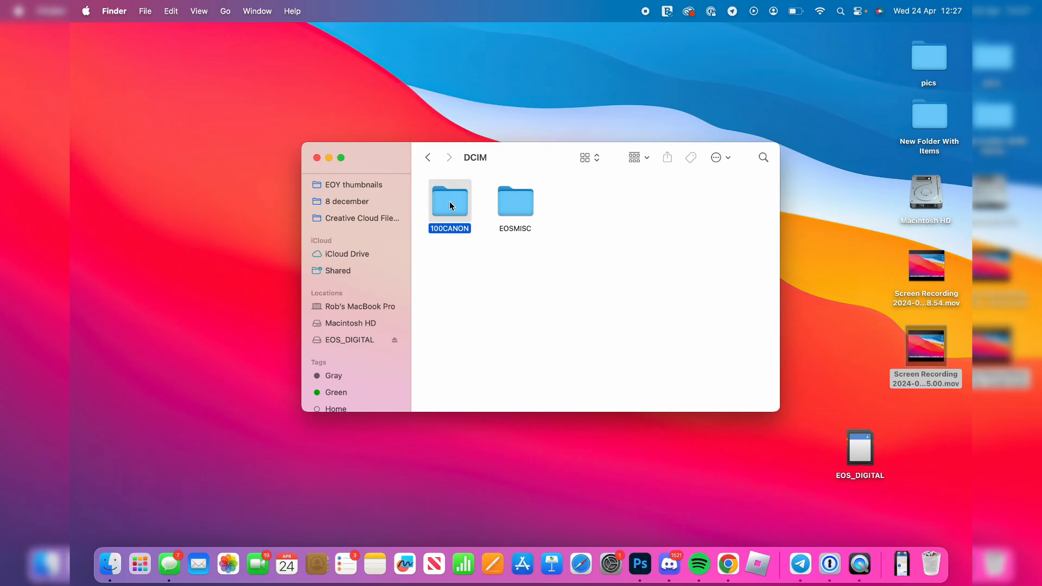
pyautogui.doubleClick(449, 203)
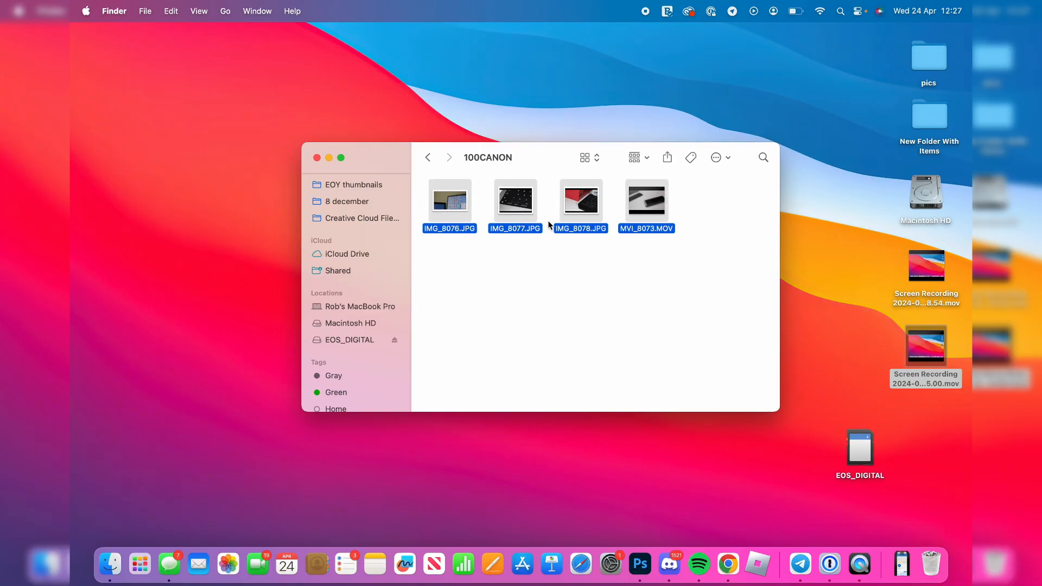
pyautogui.rightClick(514, 200)
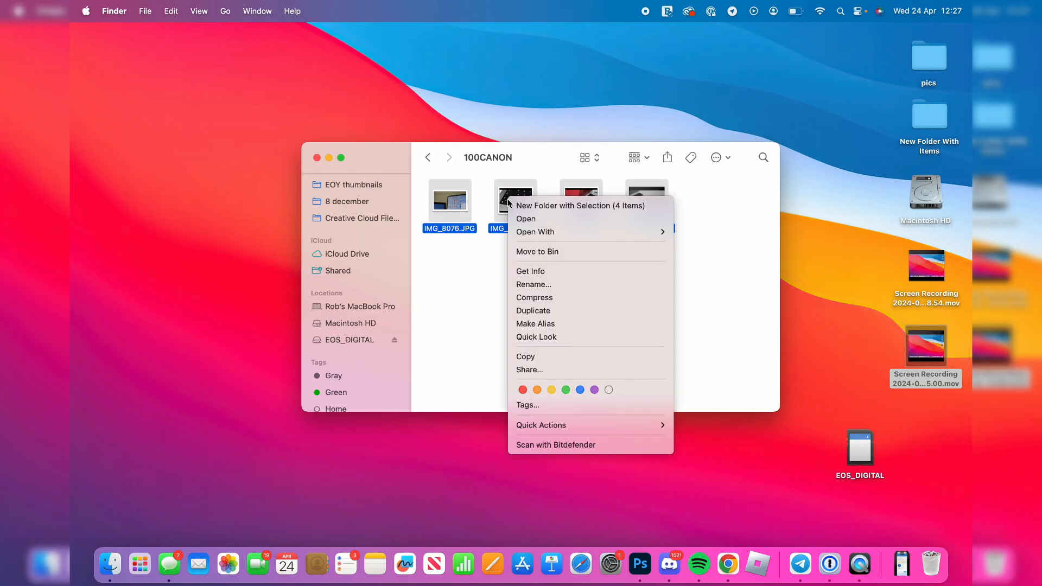
pyautogui.moveTo(541, 336)
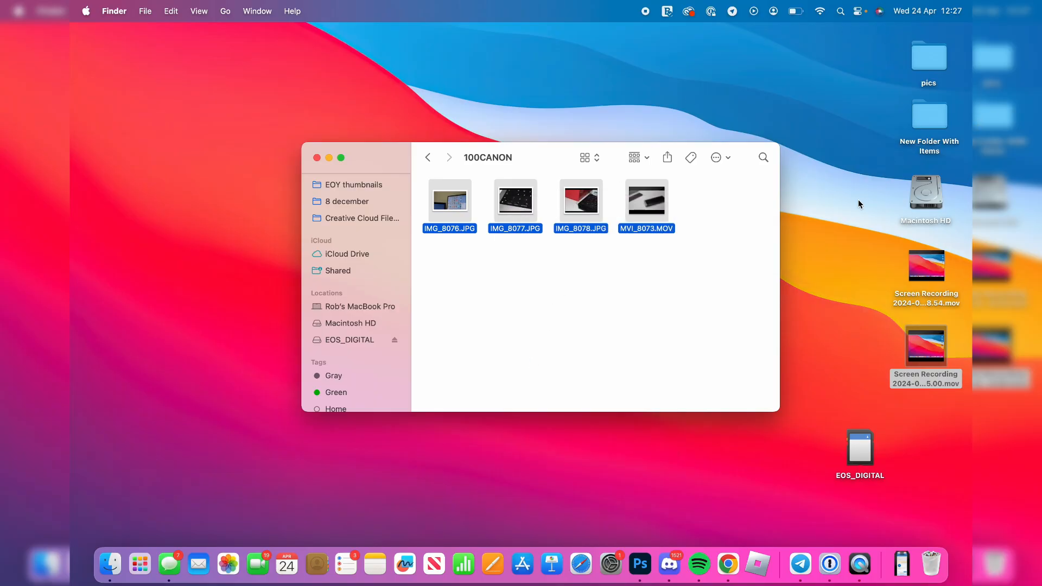
# - Paste the four copied files into a new untitled folder on the Desktop
pyautogui.click(420, 244)
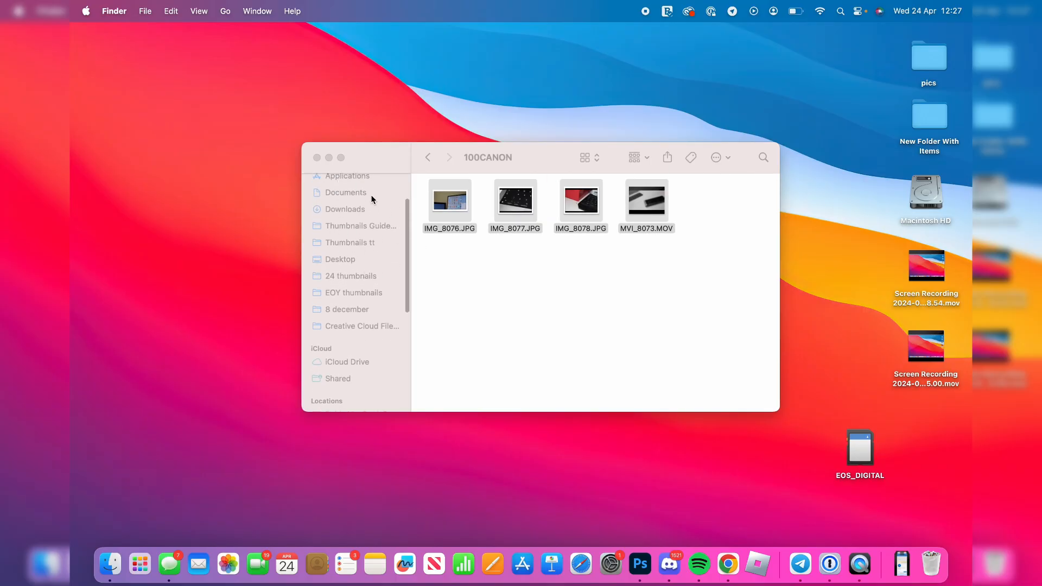
pyautogui.moveTo(805, 291)
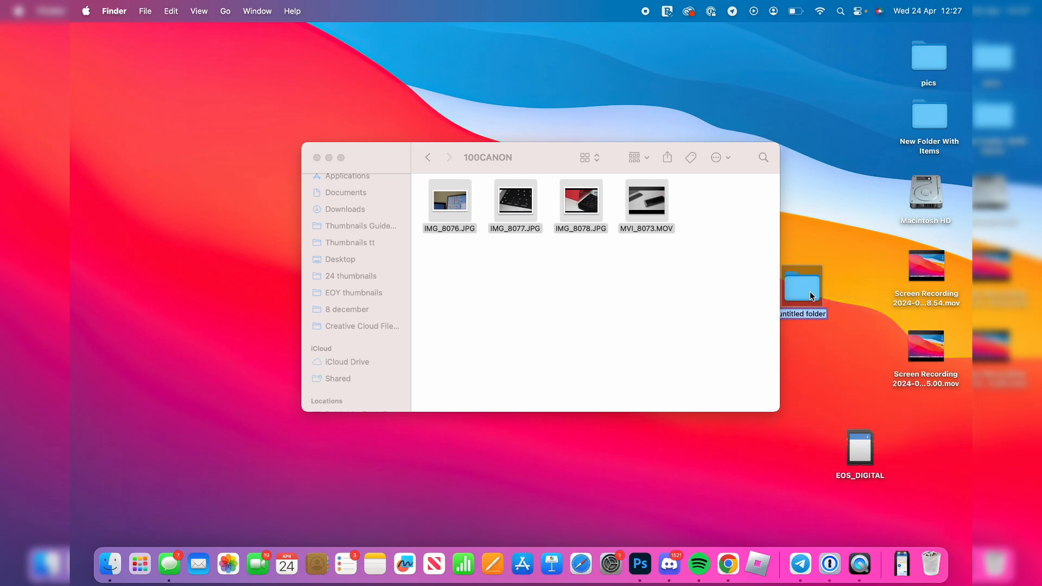
pyautogui.doubleClick(801, 287)
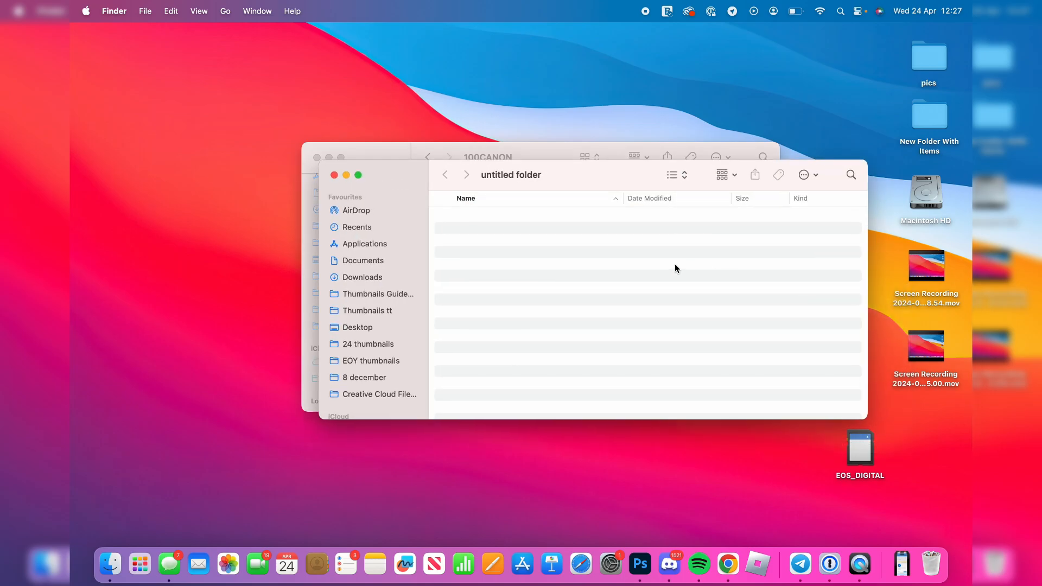
pyautogui.rightClick(677, 269)
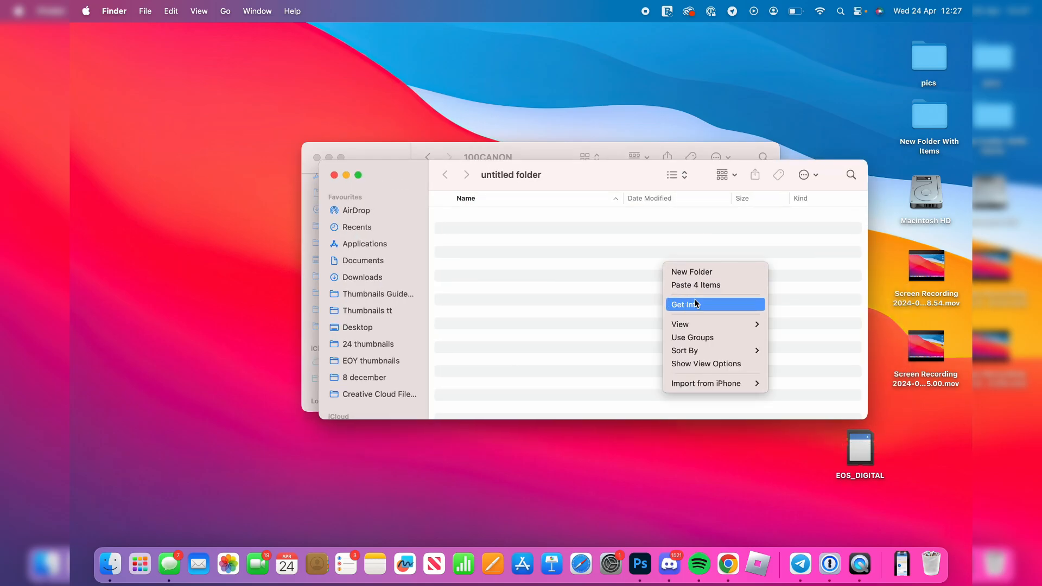
pyautogui.click(696, 284)
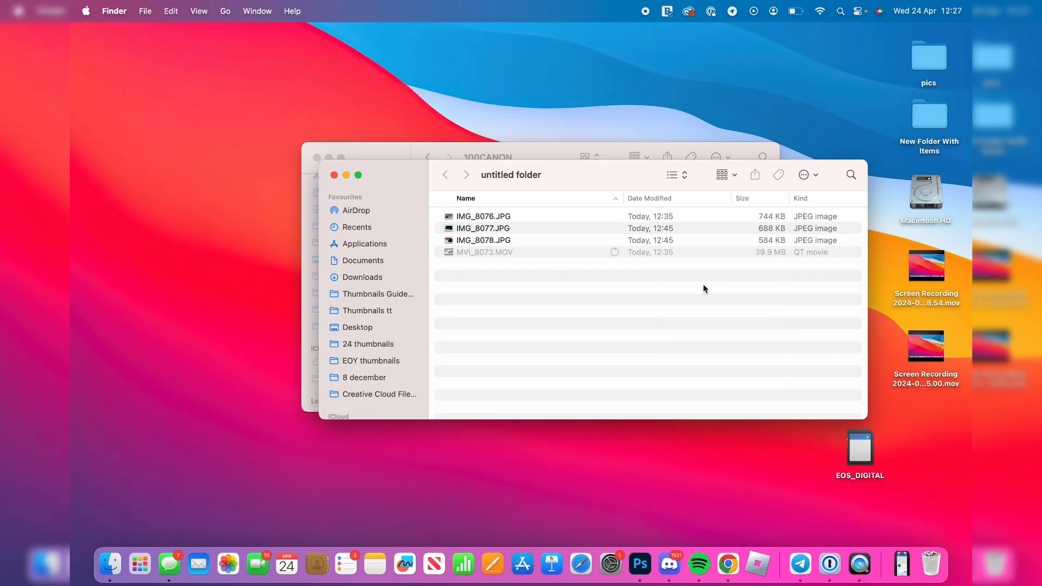